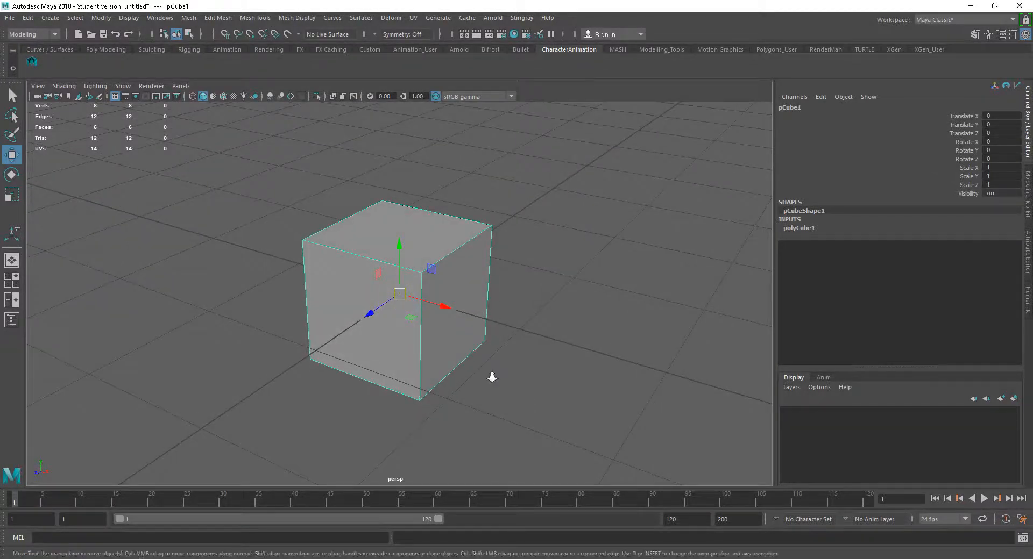
- Bevel all edges of pCube1 with Fraction 0.5 and 1 segment, chamfering the block
{"action": "left_click_drag", "start_coordinate": [491, 377], "coordinate": [592, 398]}
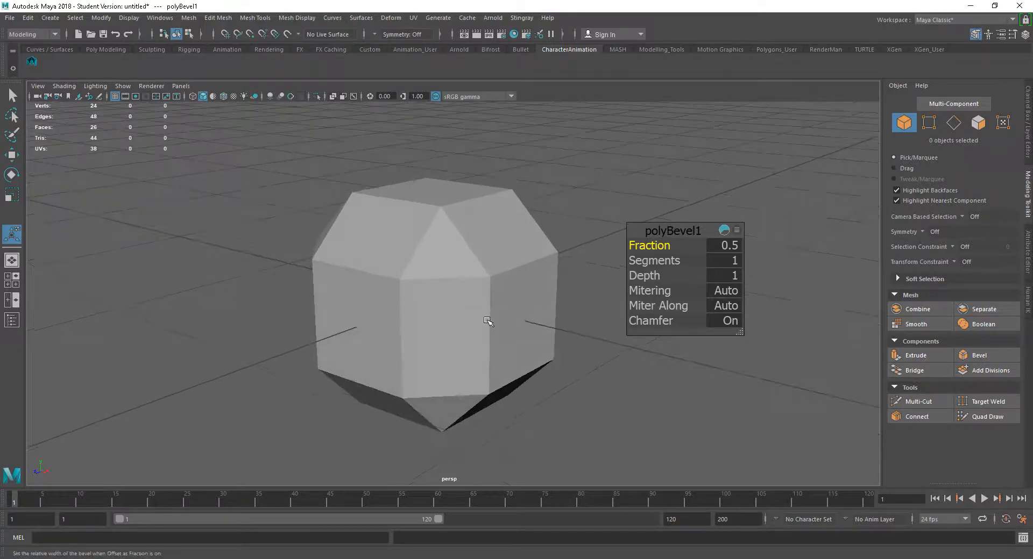
{"action": "mouse_move", "coordinate": [697, 229]}
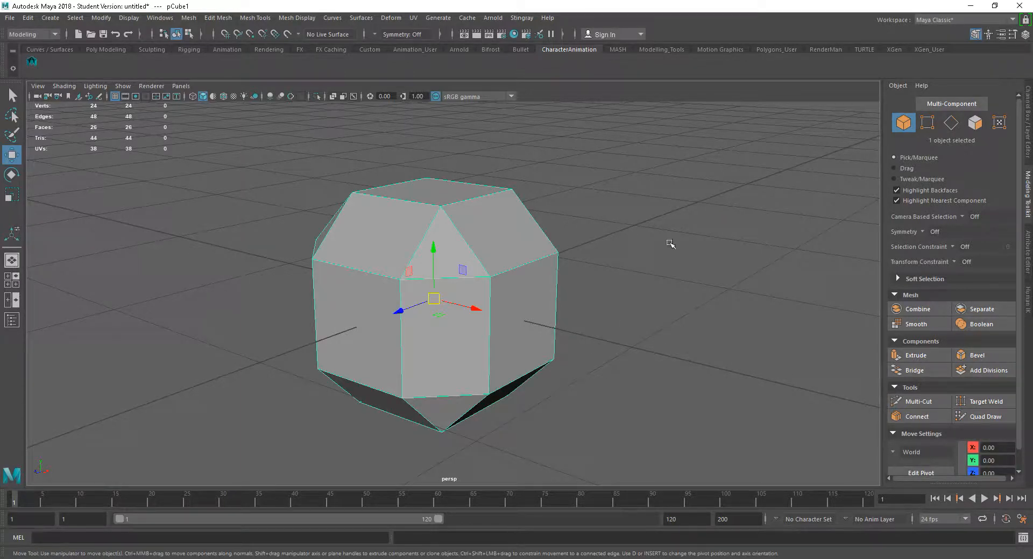
{"action": "mouse_move", "coordinate": [938, 270]}
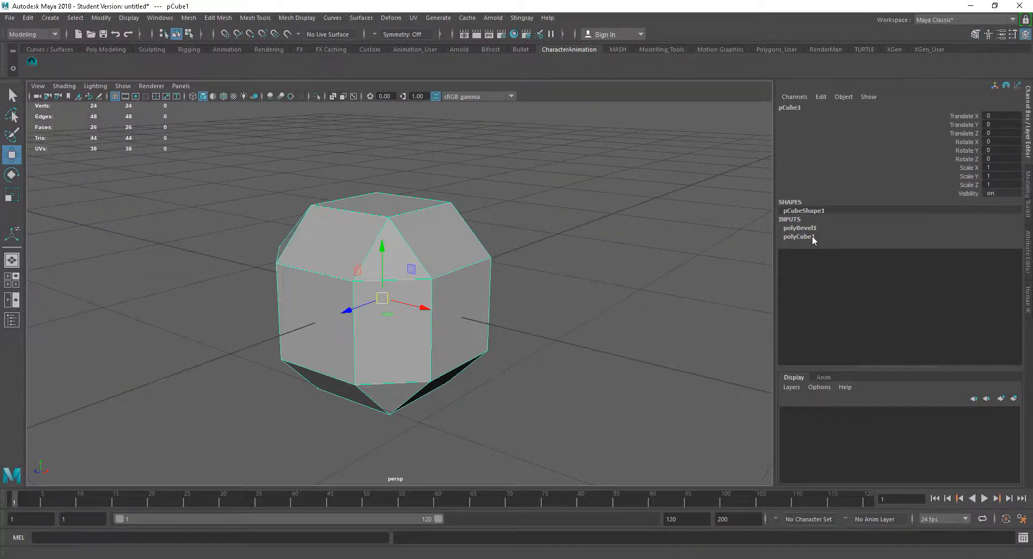
- Show polyBevel1 in the Attribute Editor and reselect the cube to refresh its settings
{"action": "left_click", "coordinate": [800, 228]}
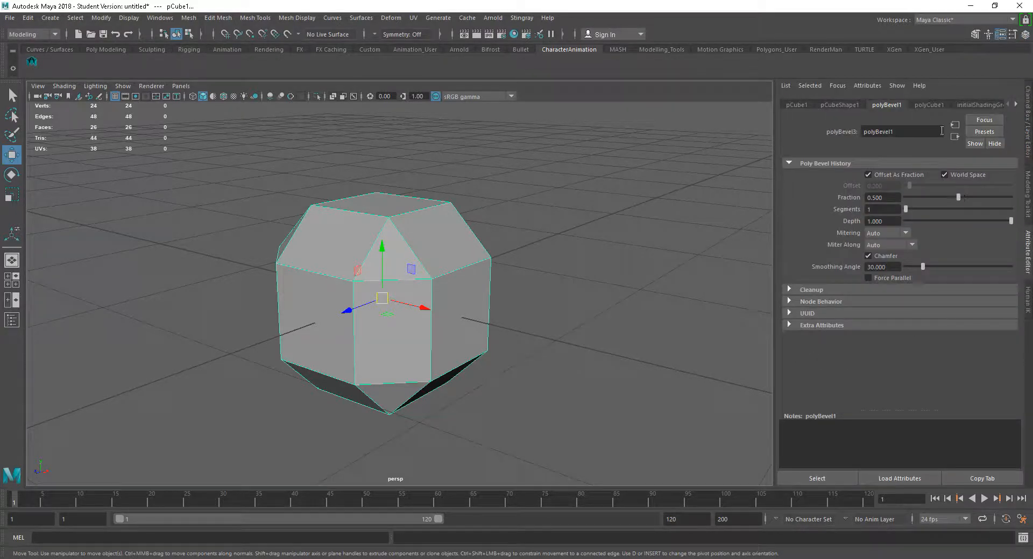
{"action": "mouse_move", "coordinate": [893, 238]}
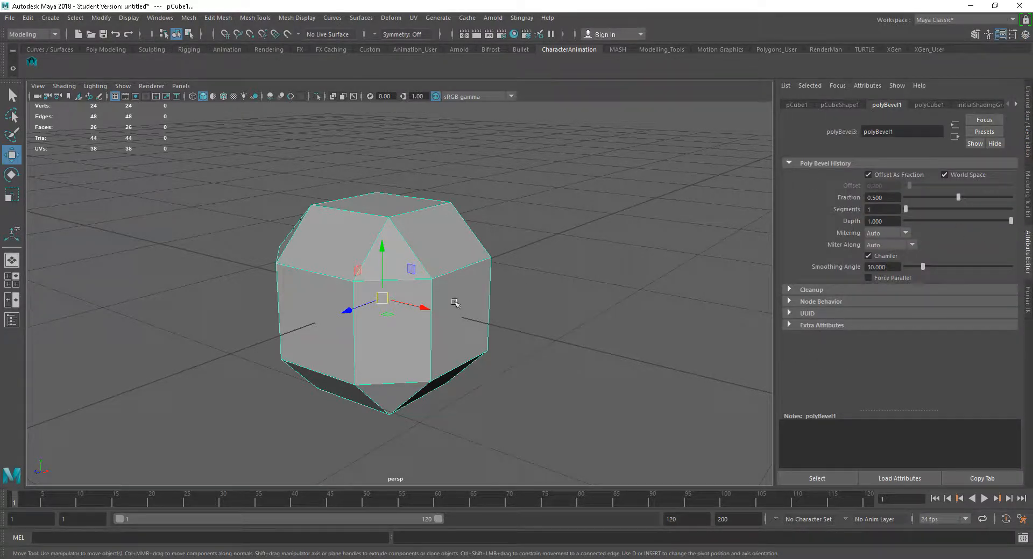
{"action": "mouse_move", "coordinate": [620, 332]}
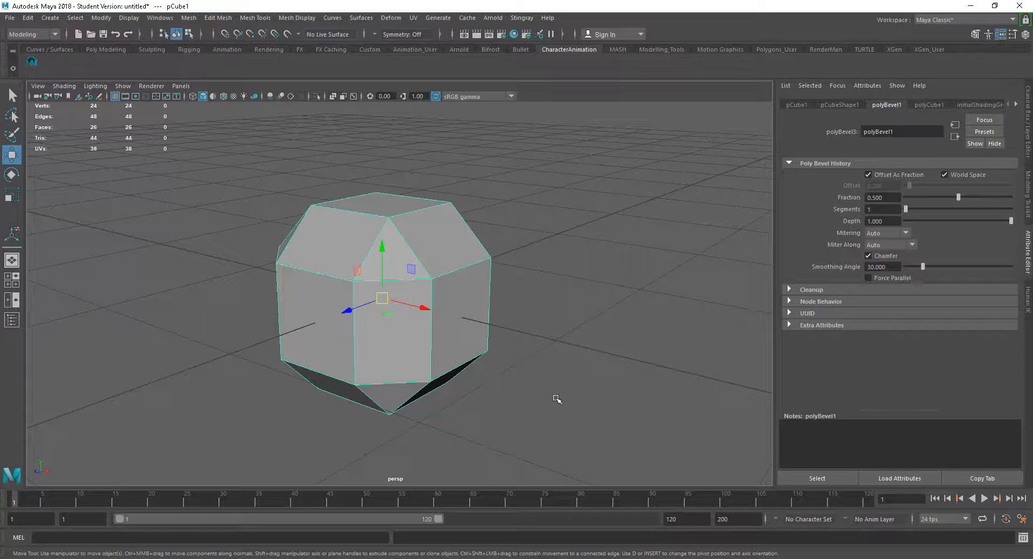
{"action": "left_click", "coordinate": [556, 399]}
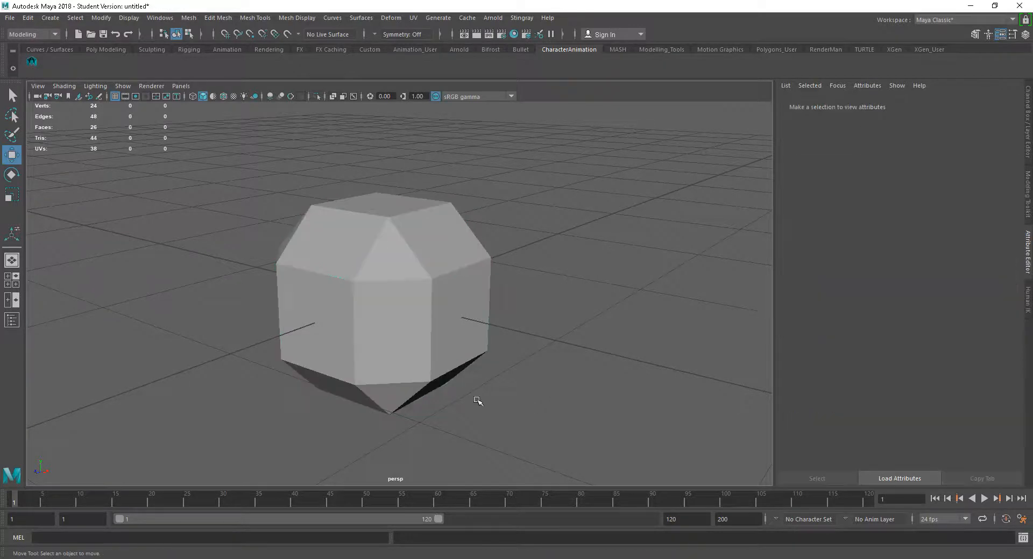
{"action": "left_click", "coordinate": [382, 308]}
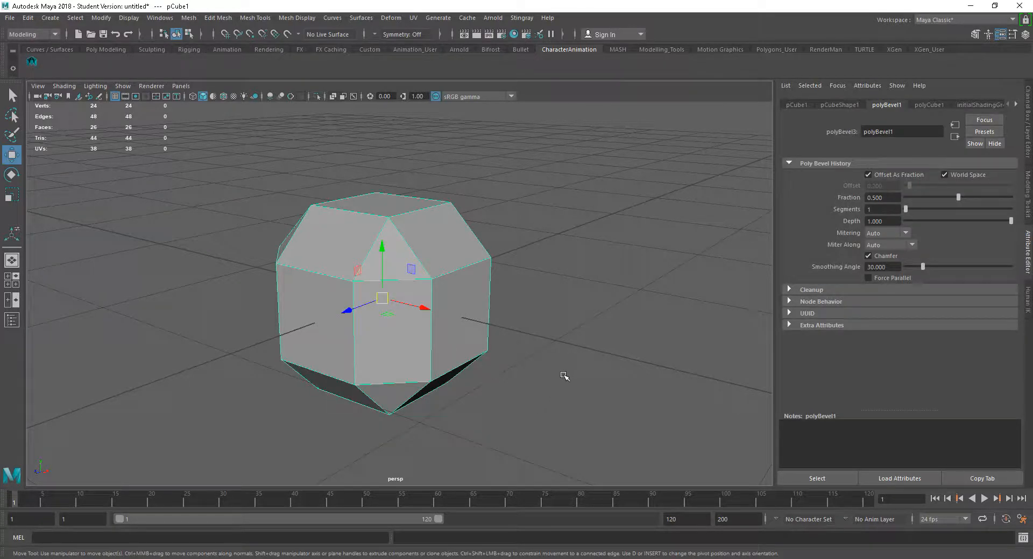
{"action": "mouse_move", "coordinate": [540, 380]}
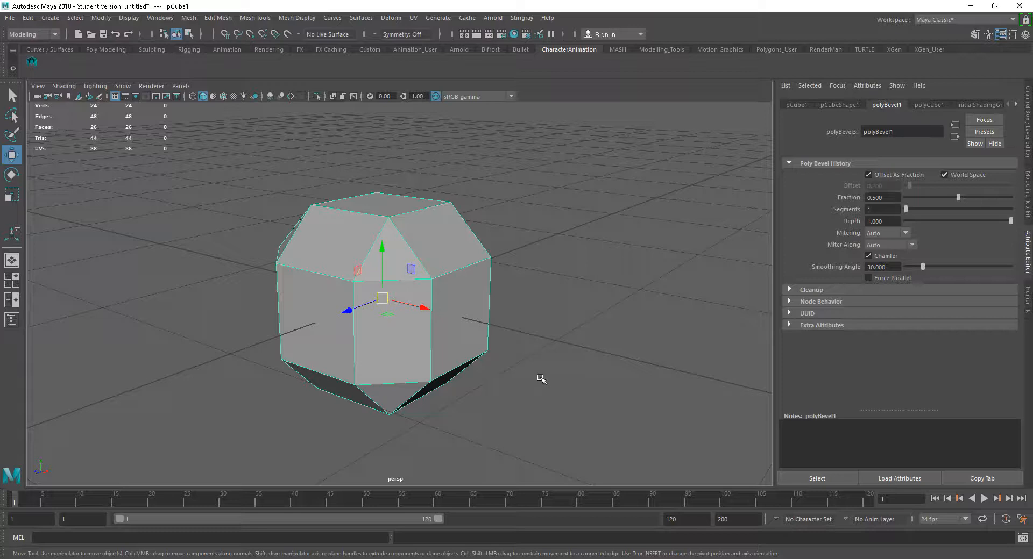
{"action": "mouse_move", "coordinate": [523, 336]}
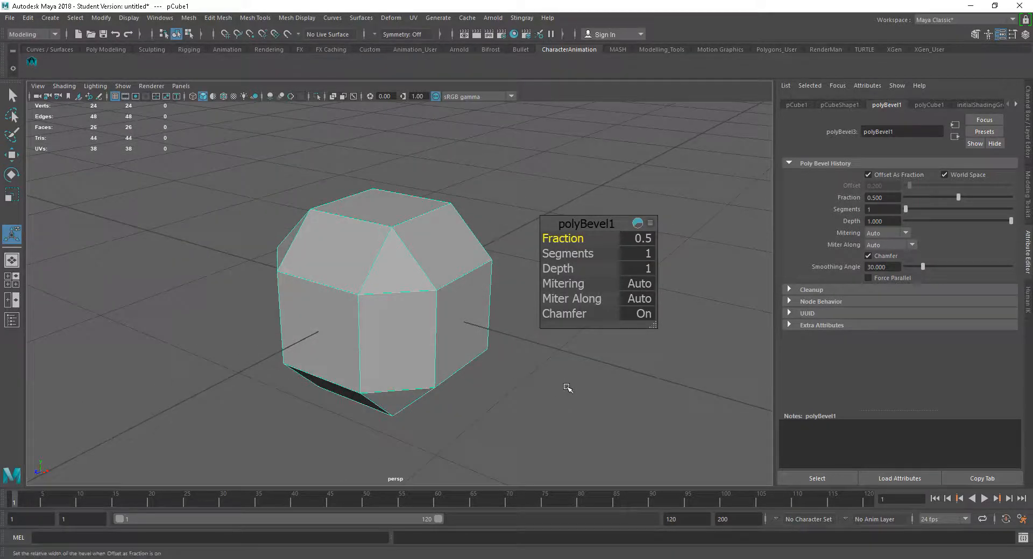
- Return to the Channel Box and set polyBevel1 to Fraction 0.1 with 2 segments
{"action": "left_click", "coordinate": [1017, 35]}
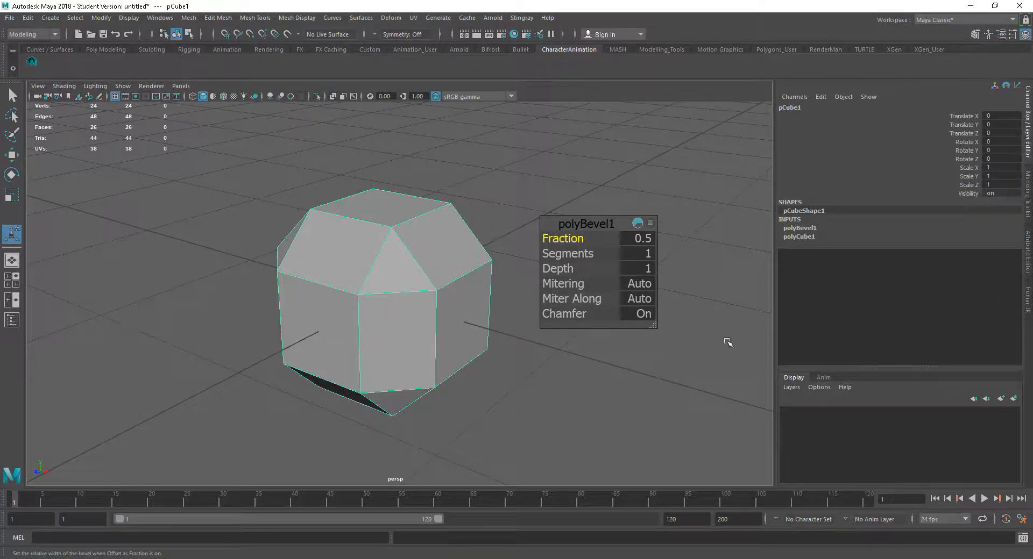
{"action": "mouse_move", "coordinate": [636, 280]}
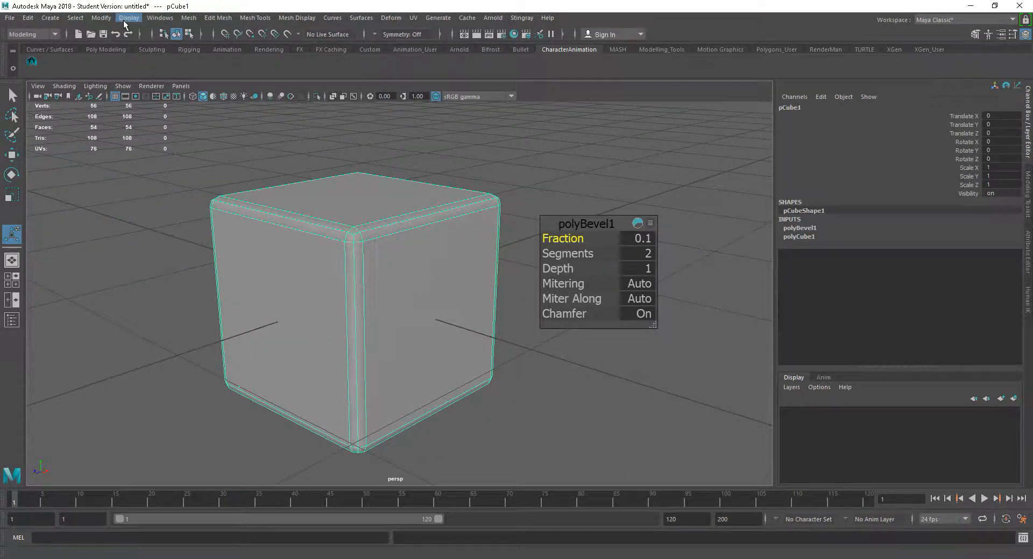
{"action": "left_click", "coordinate": [99, 18]}
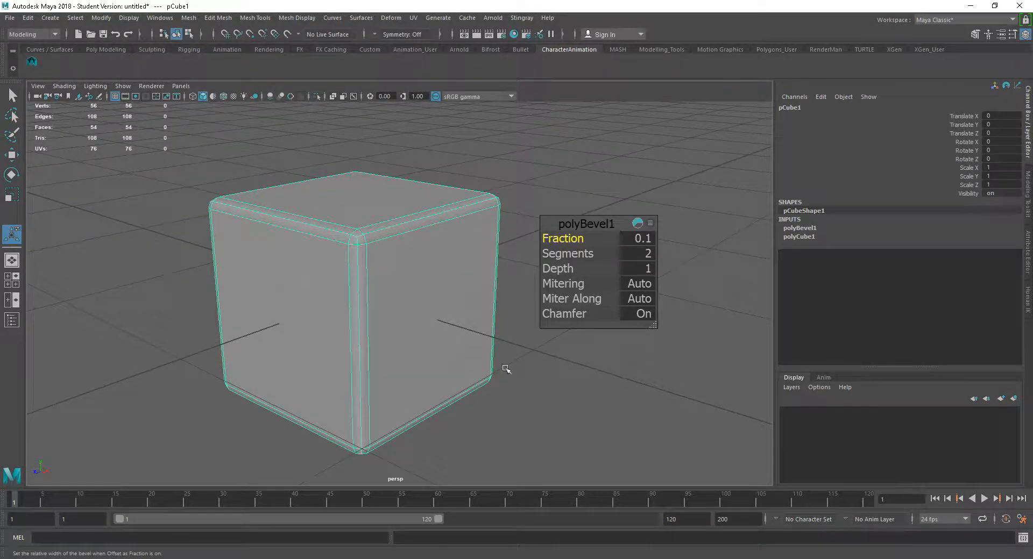
{"action": "left_click", "coordinate": [436, 329]}
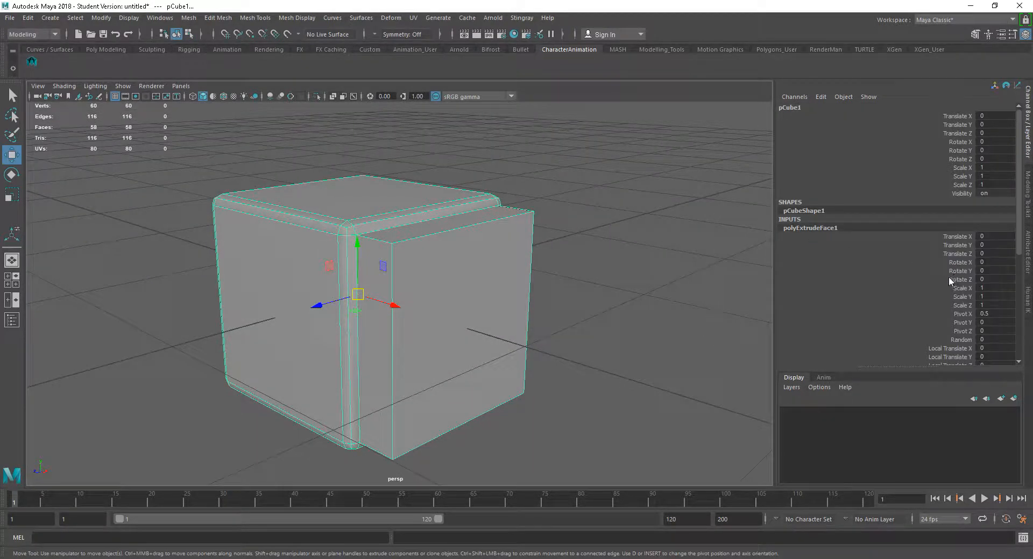
- Extrude the right face and set polyExtrudeFace1 to Thickness 0.2 with 2 divisions
{"action": "left_click", "coordinate": [613, 291]}
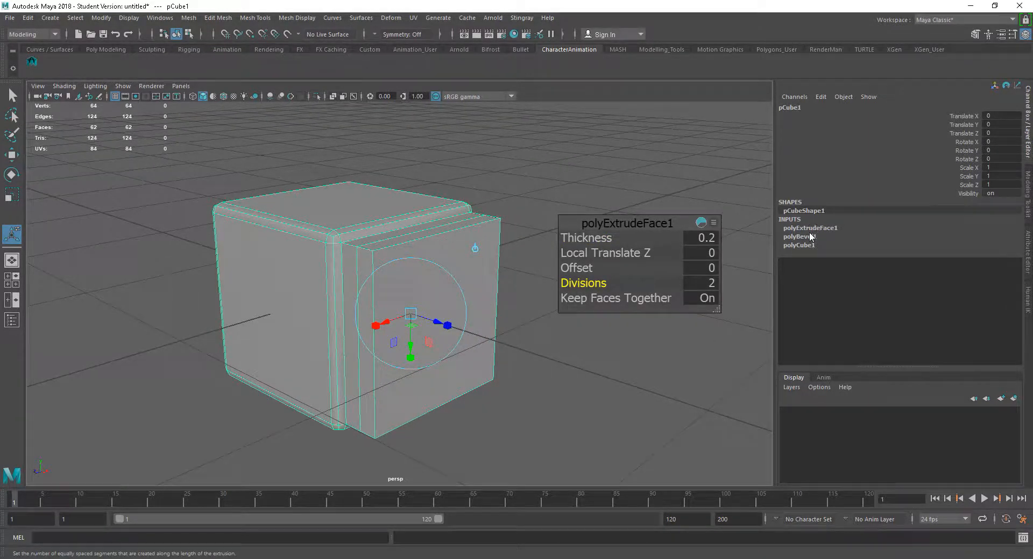
{"action": "left_click", "coordinate": [799, 237]}
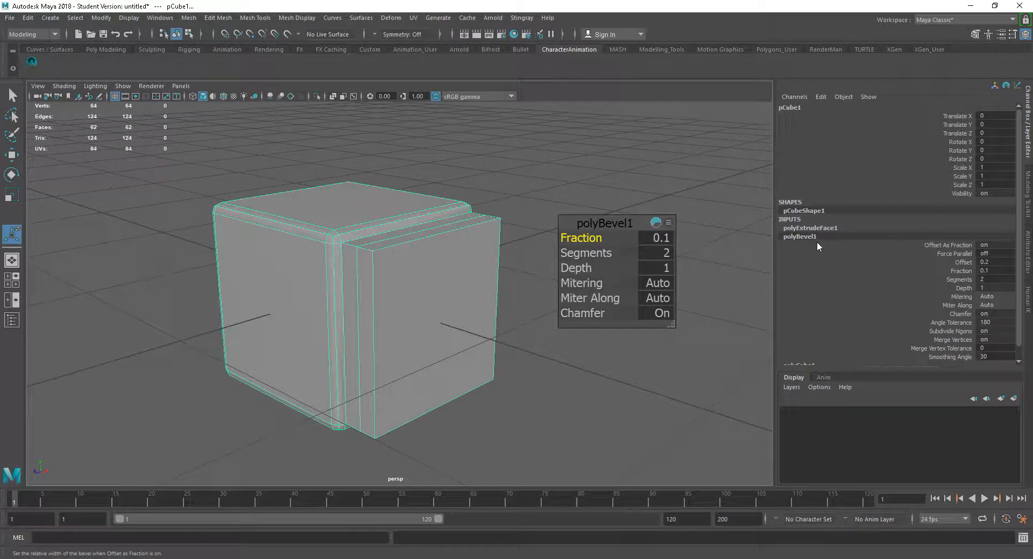
{"action": "left_click", "coordinate": [810, 228]}
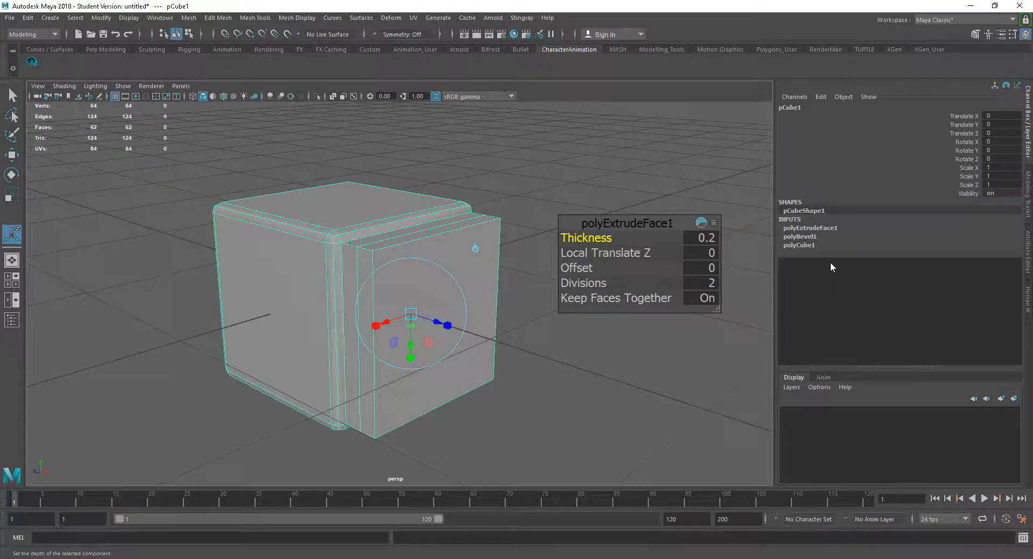
{"action": "left_click", "coordinate": [798, 245]}
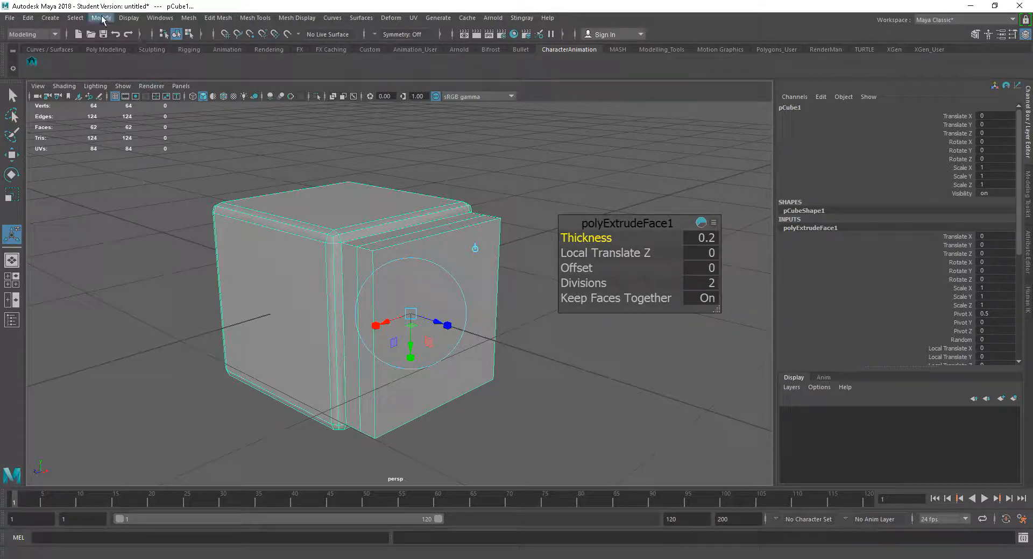
{"action": "left_click", "coordinate": [99, 19]}
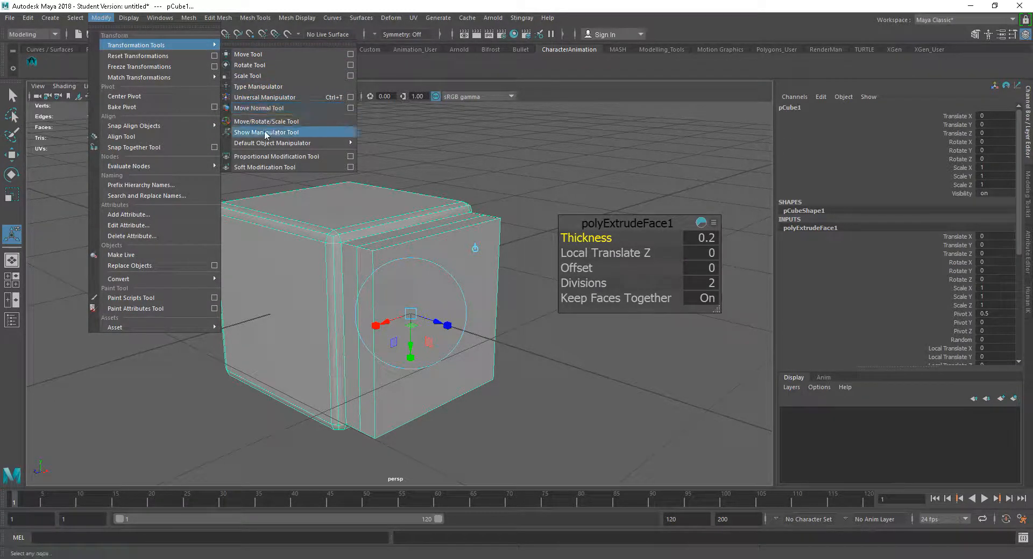
{"action": "left_click", "coordinate": [297, 19]}
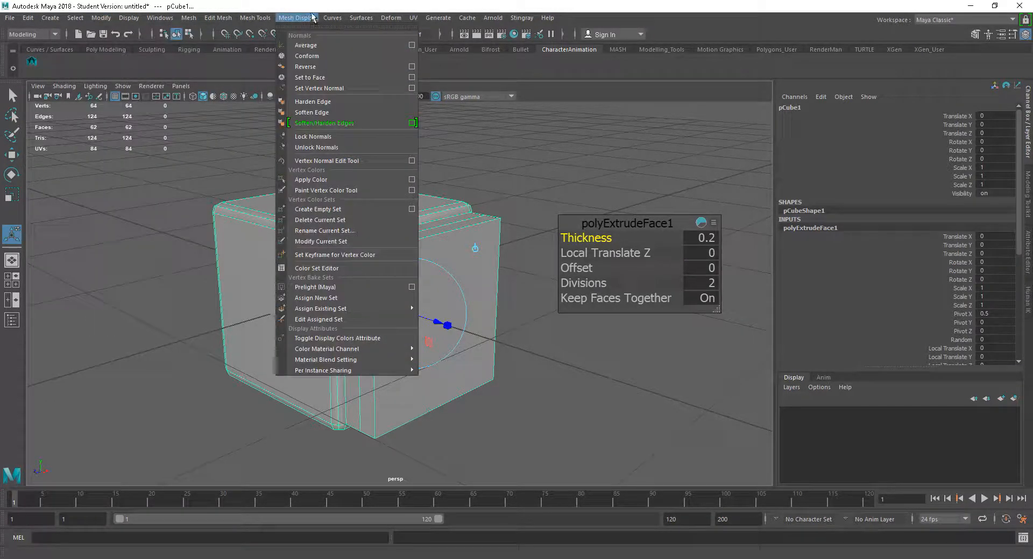
{"action": "left_click", "coordinate": [504, 179]}
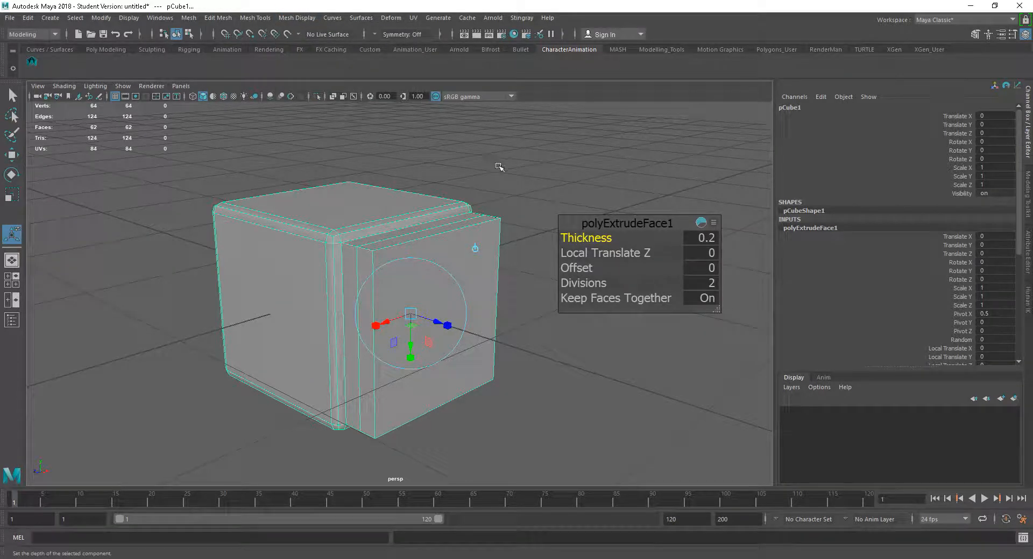
{"action": "mouse_move", "coordinate": [511, 190]}
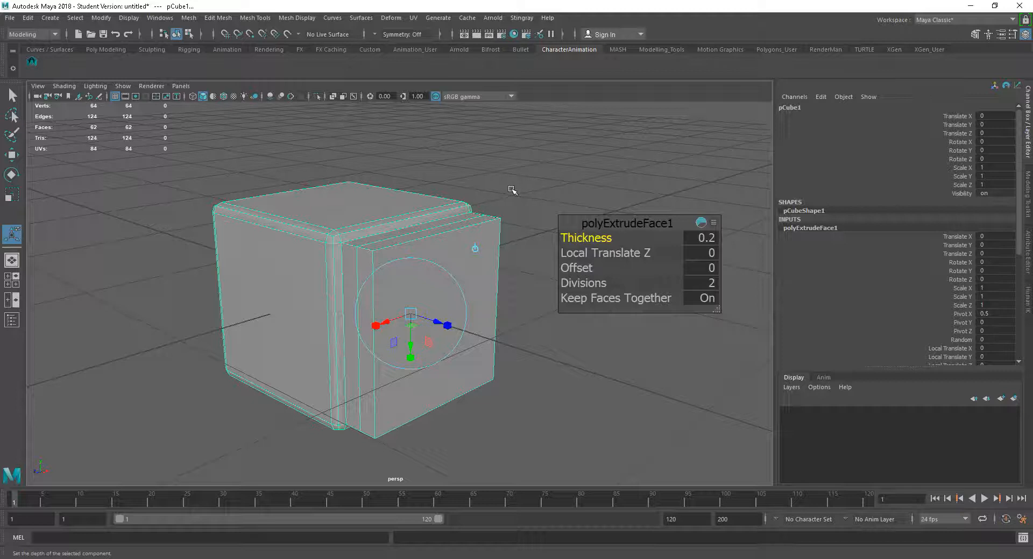